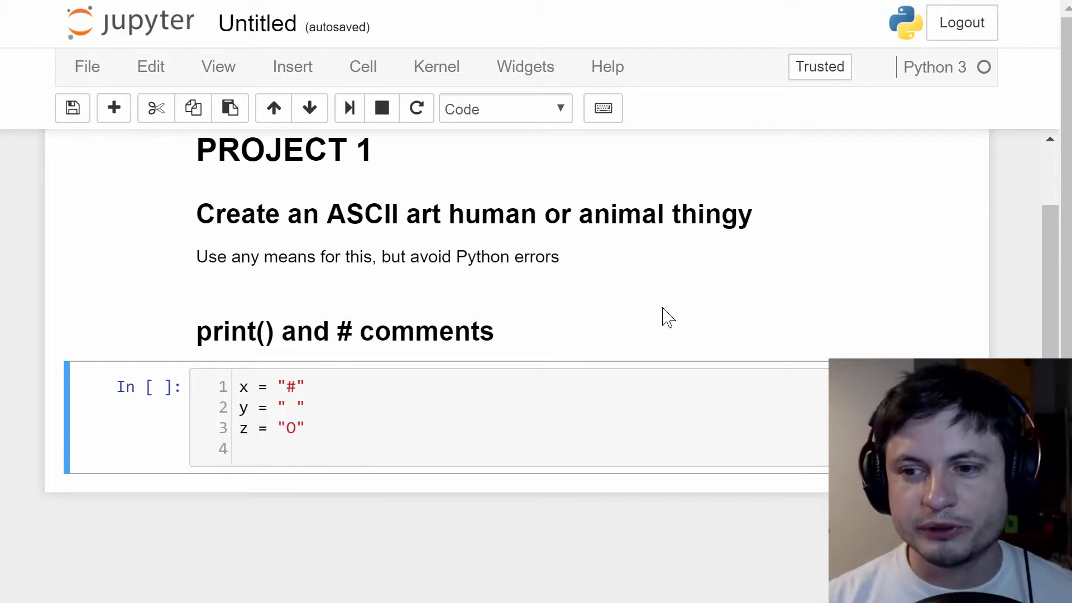
Step: Add print(10*y + x +5*y+ x+ 10*y) for the two ear tips and run the cell
click(284, 457)
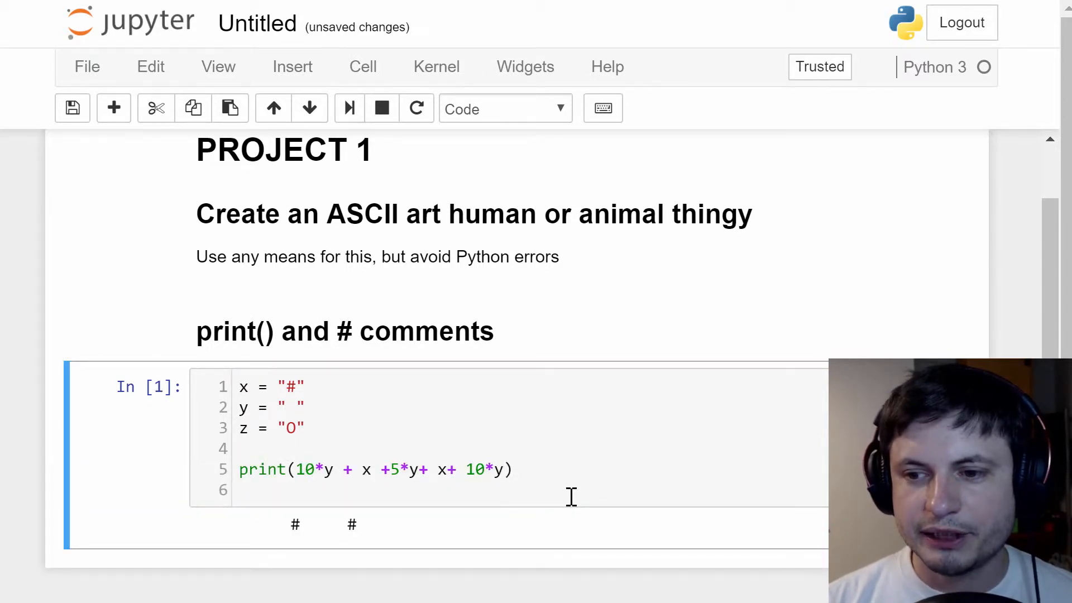
text(print(11*y + x +3*y+ x+ 11*y))
text(print(10*y +2*x +3*y+ 2*x+ 0*y))
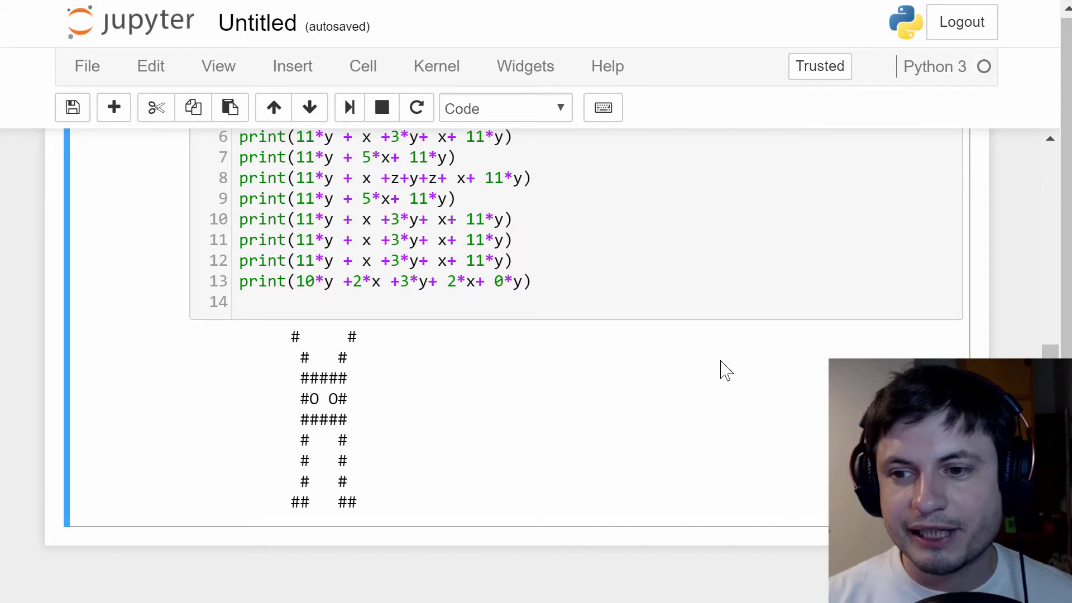
scroll(up, 3)
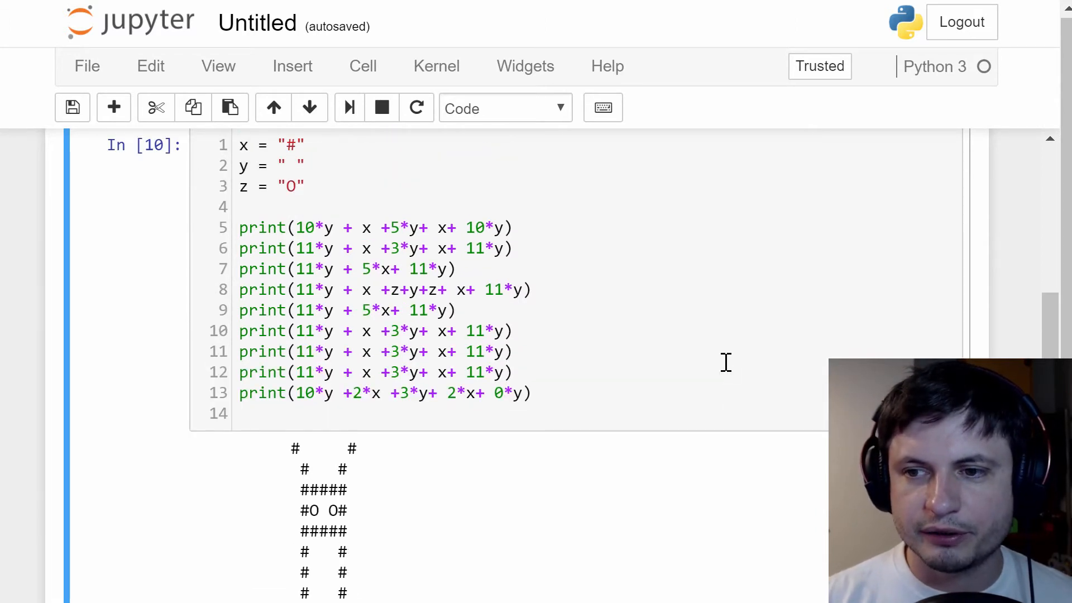
scroll(up, 3)
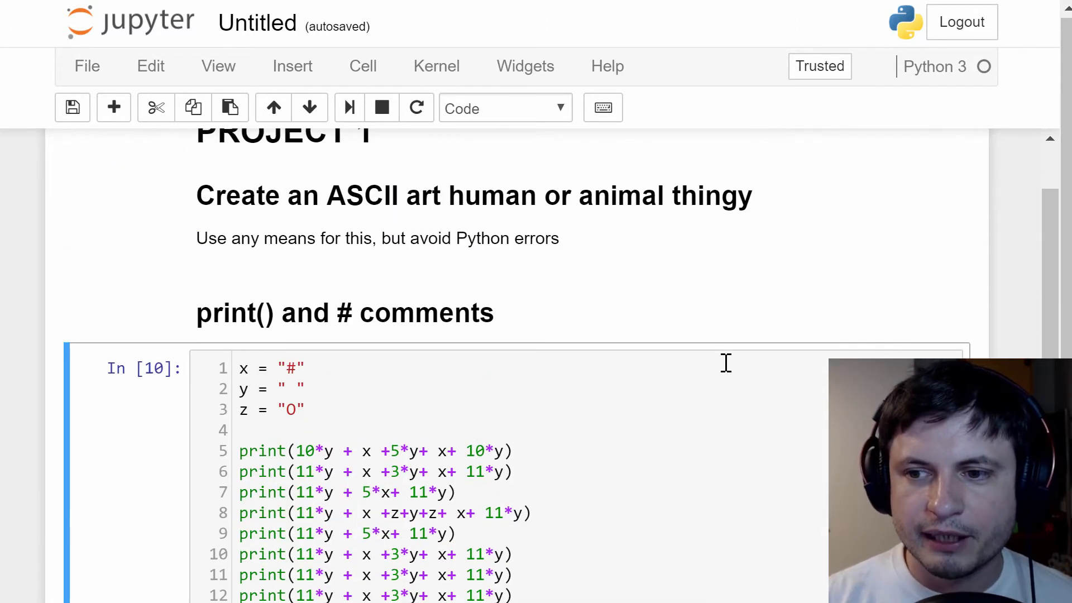
scroll(down, 3)
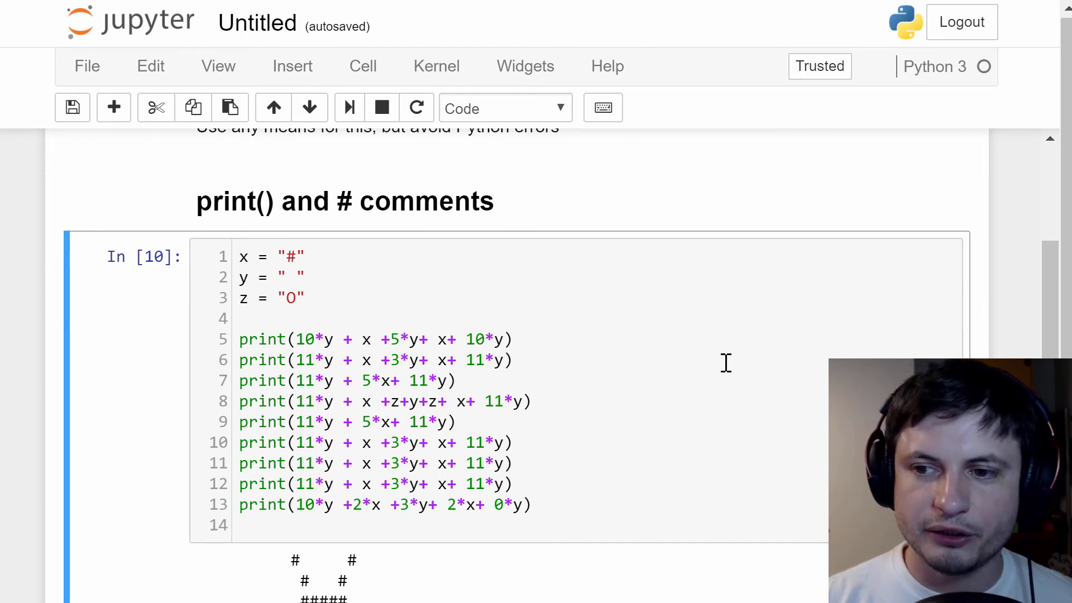